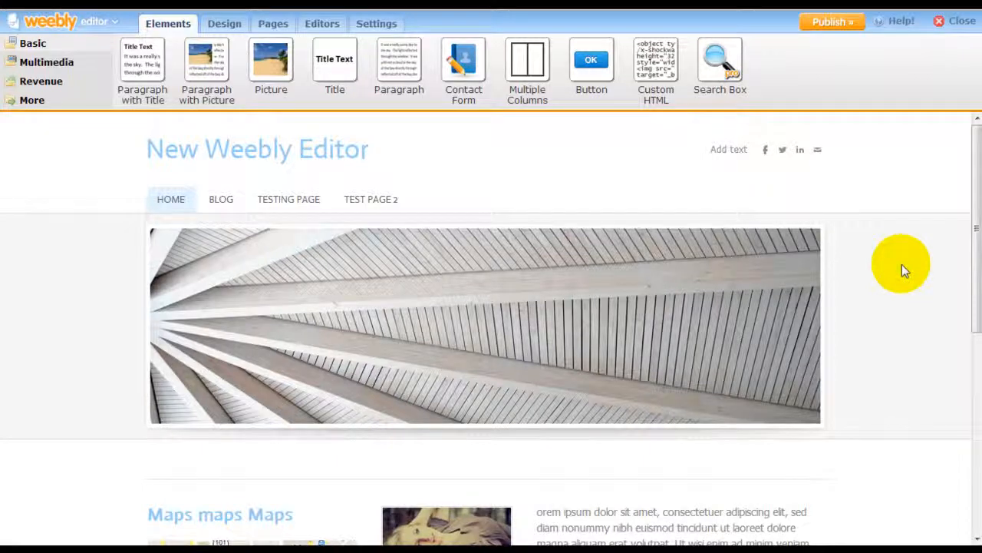
mouse_move(921, 247)
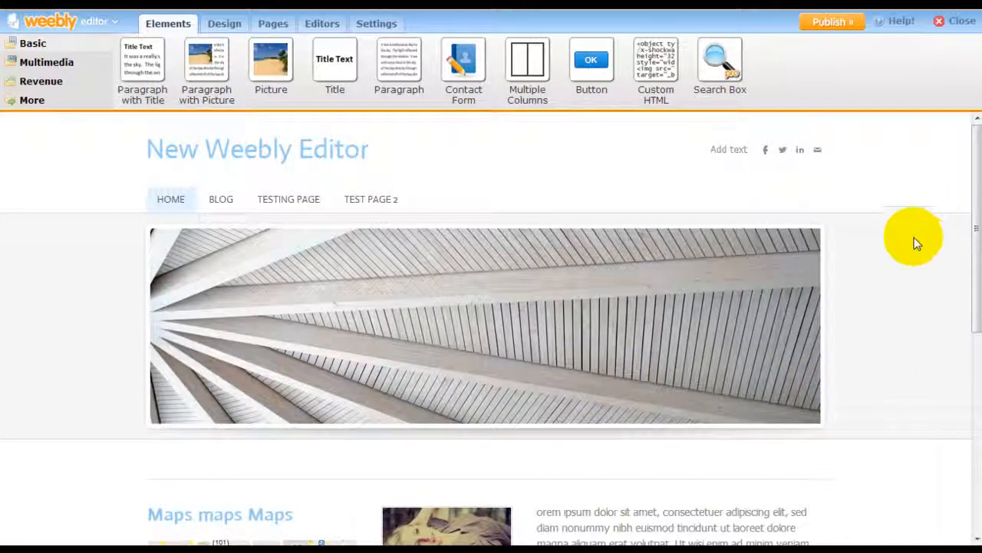
mouse_move(907, 288)
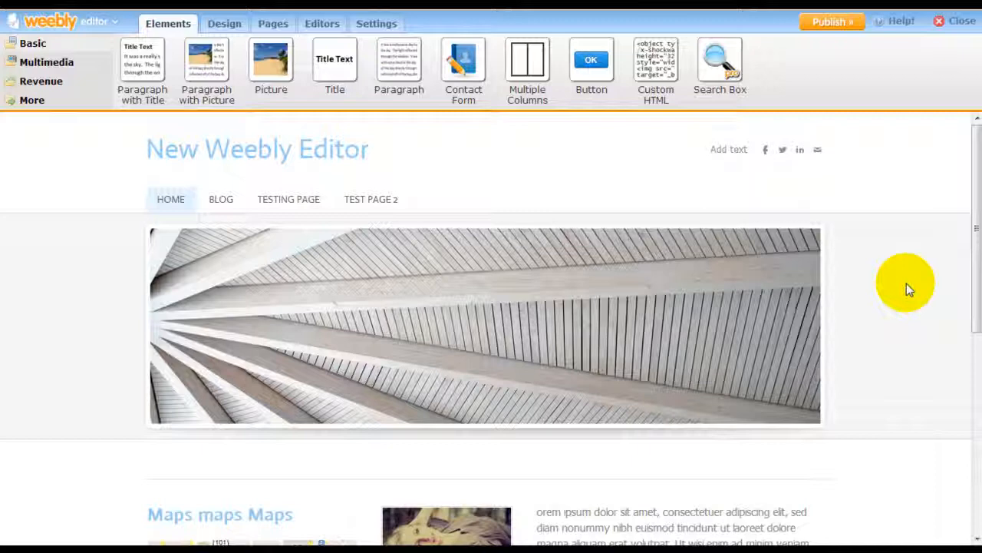
mouse_move(911, 244)
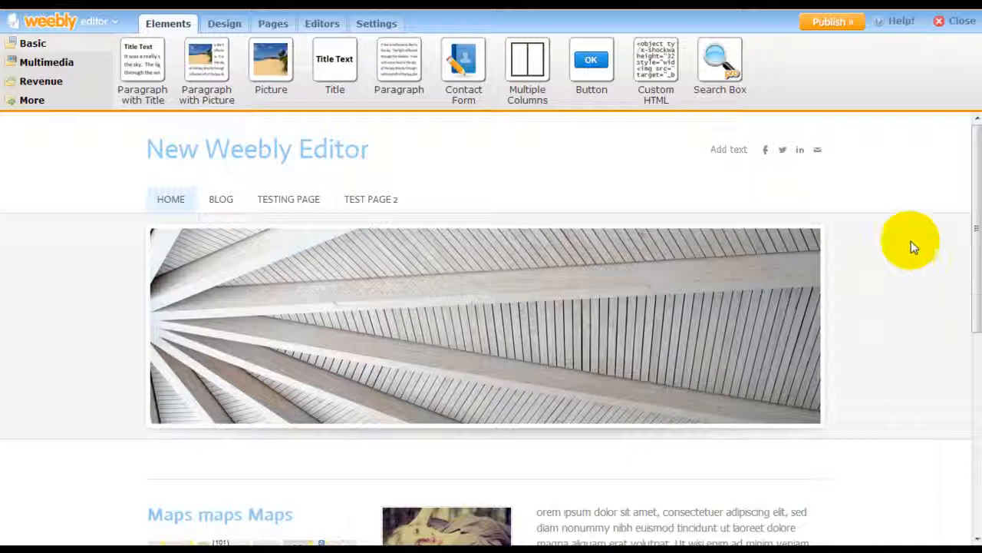
mouse_move(911, 246)
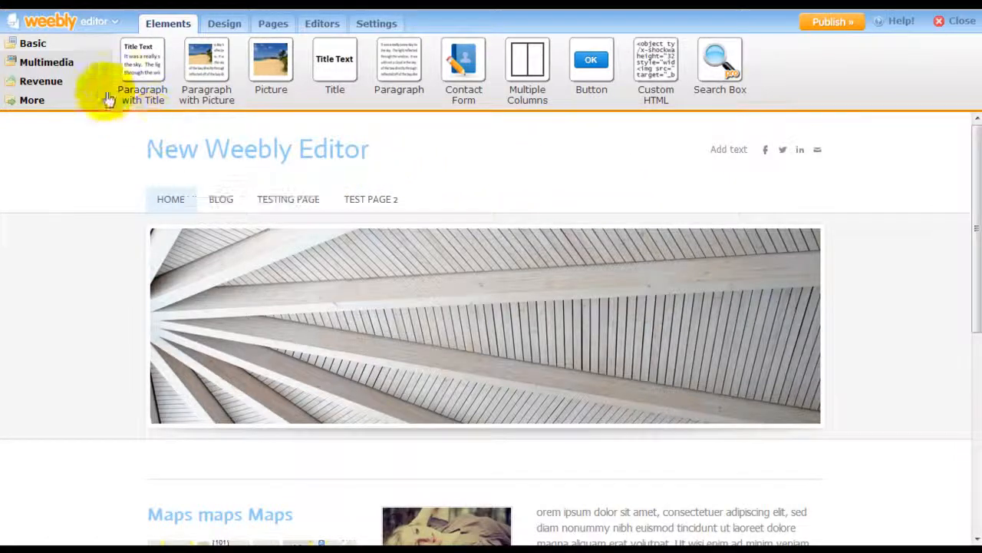
mouse_move(777, 83)
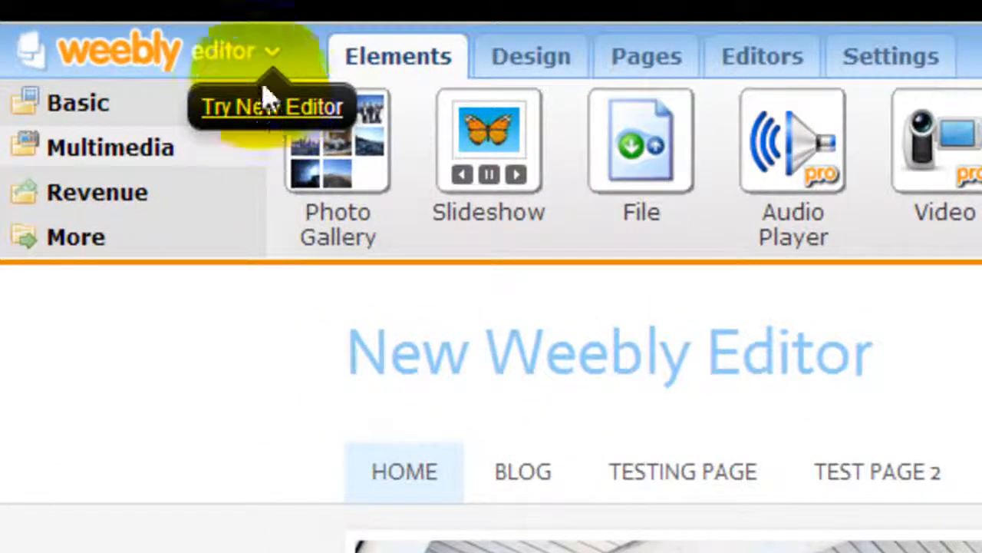
mouse_move(276, 108)
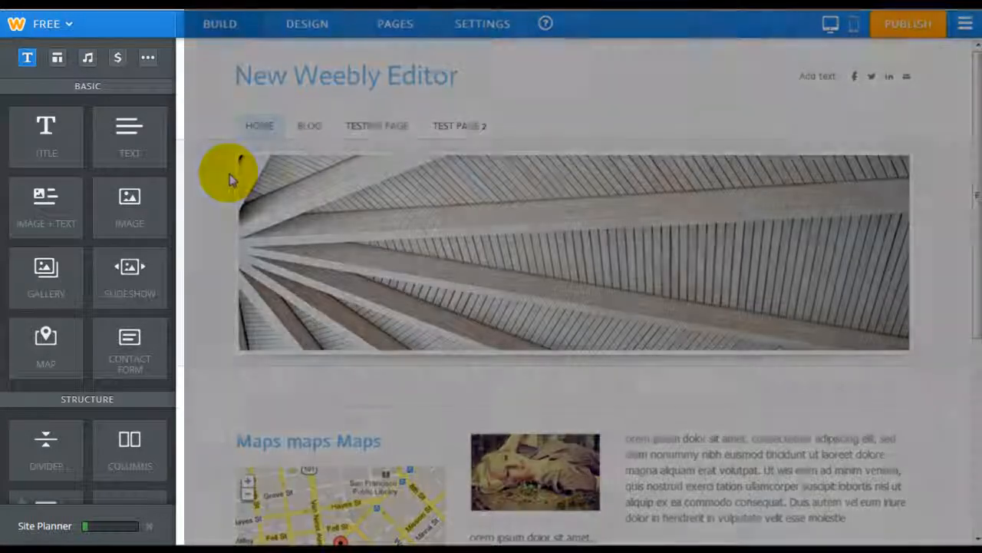
mouse_move(129, 152)
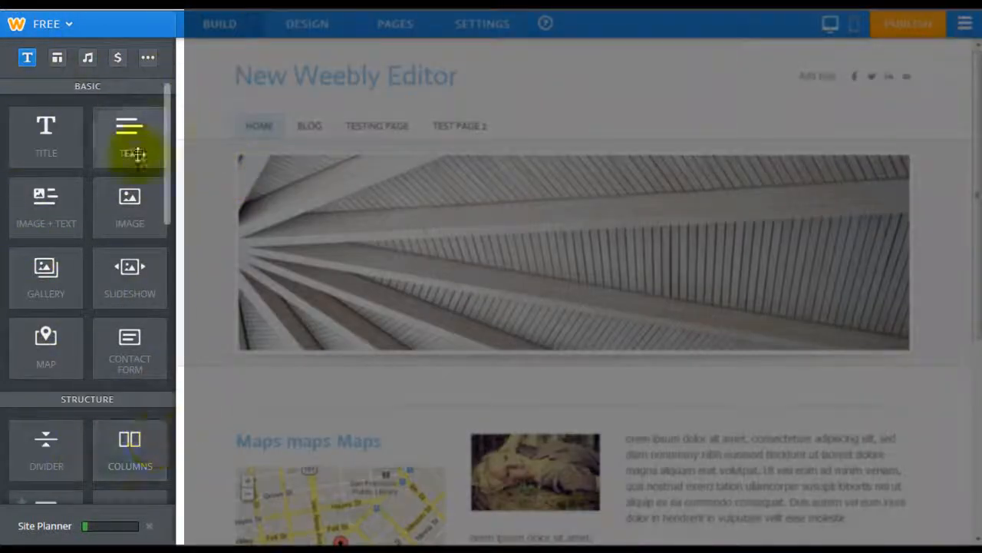
mouse_move(86, 276)
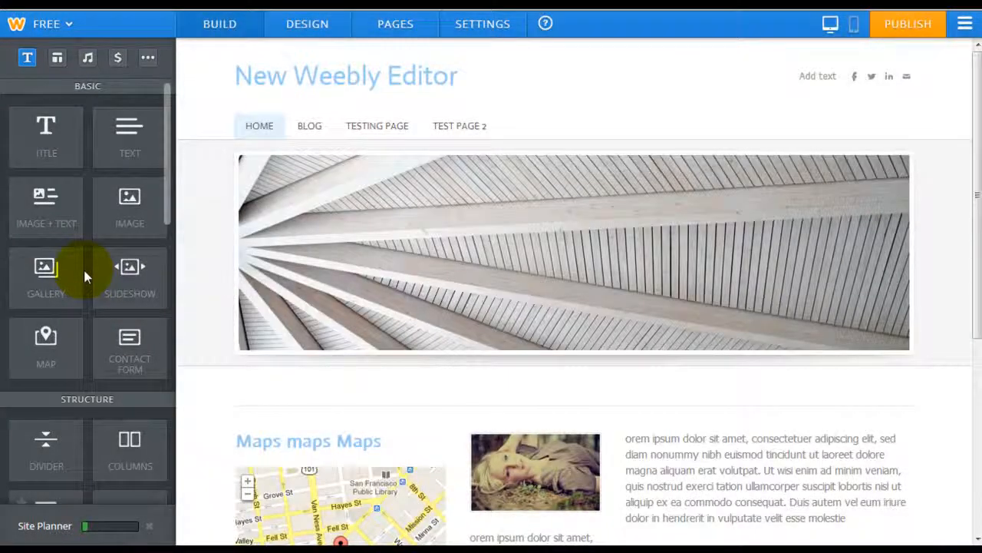
click(345, 75)
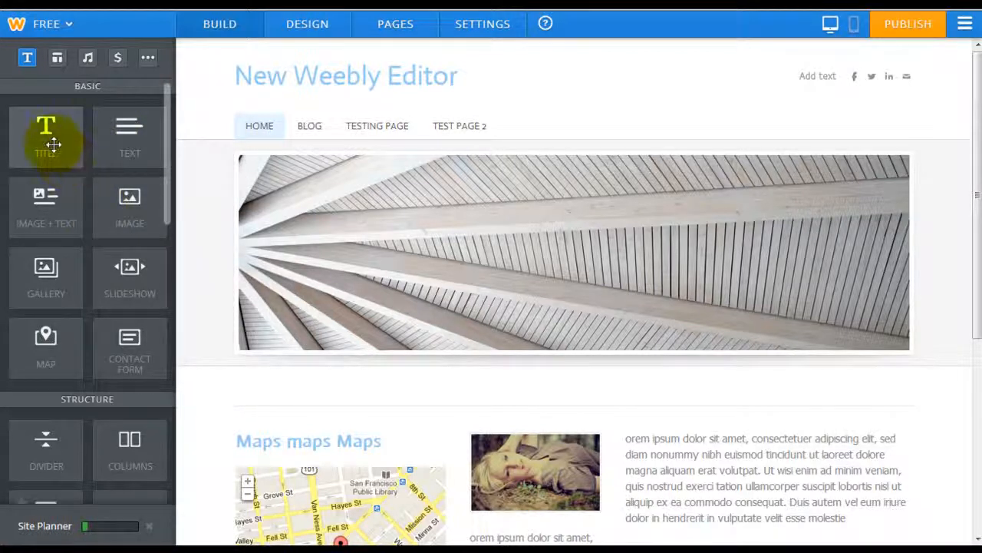
mouse_move(46, 276)
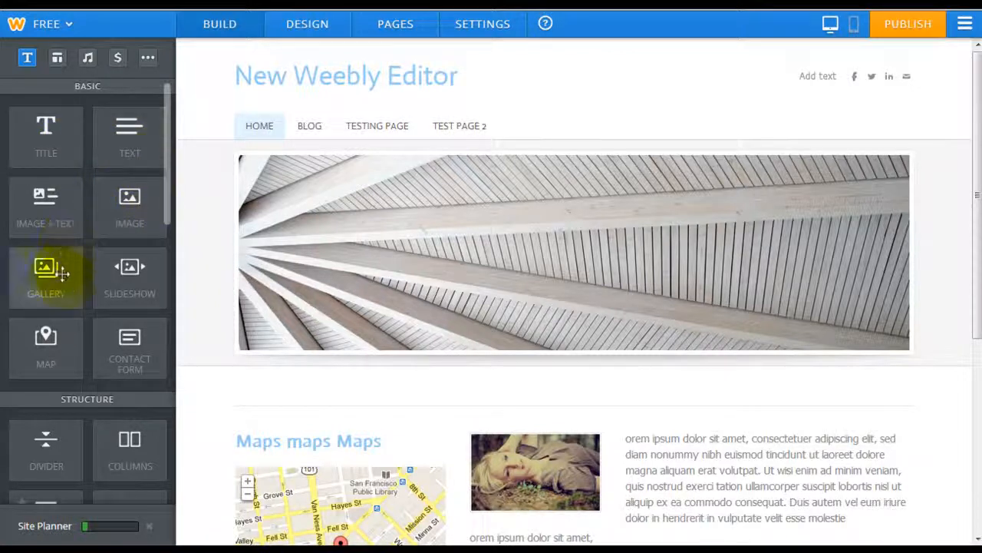
click(57, 58)
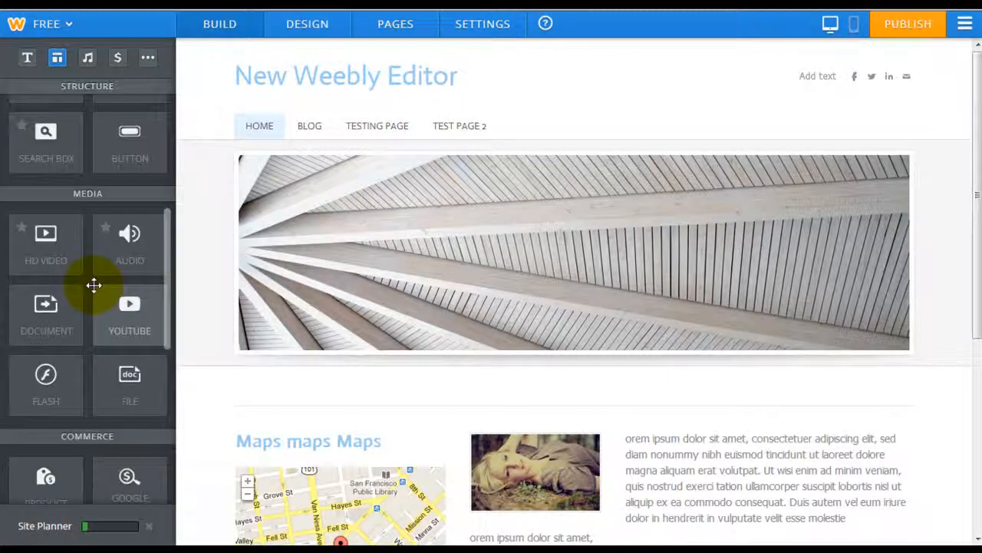
click(28, 58)
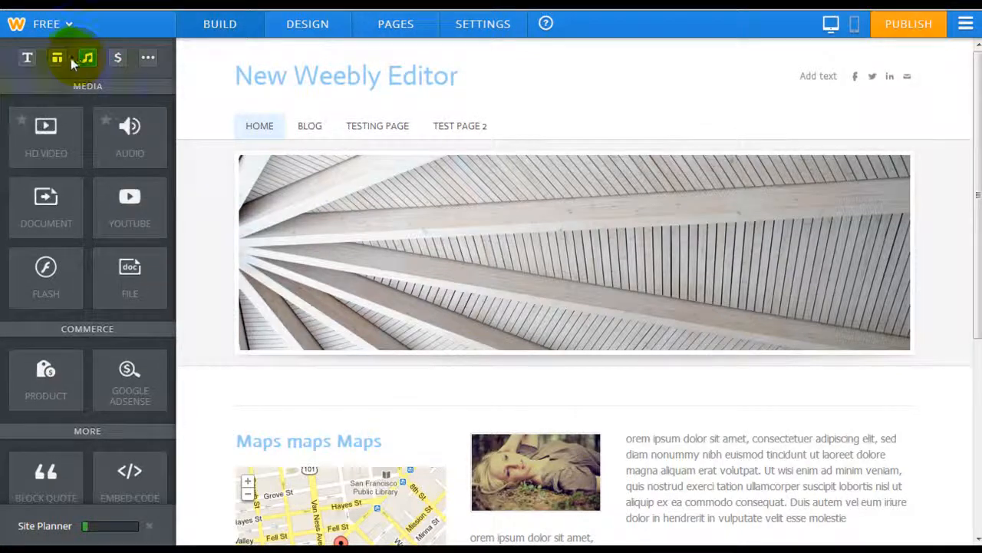
click(28, 57)
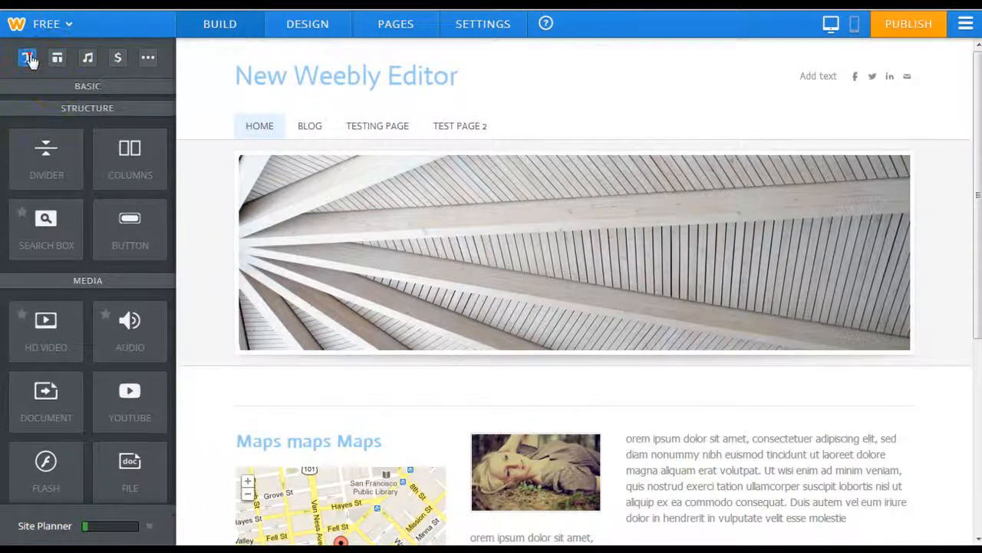
click(27, 59)
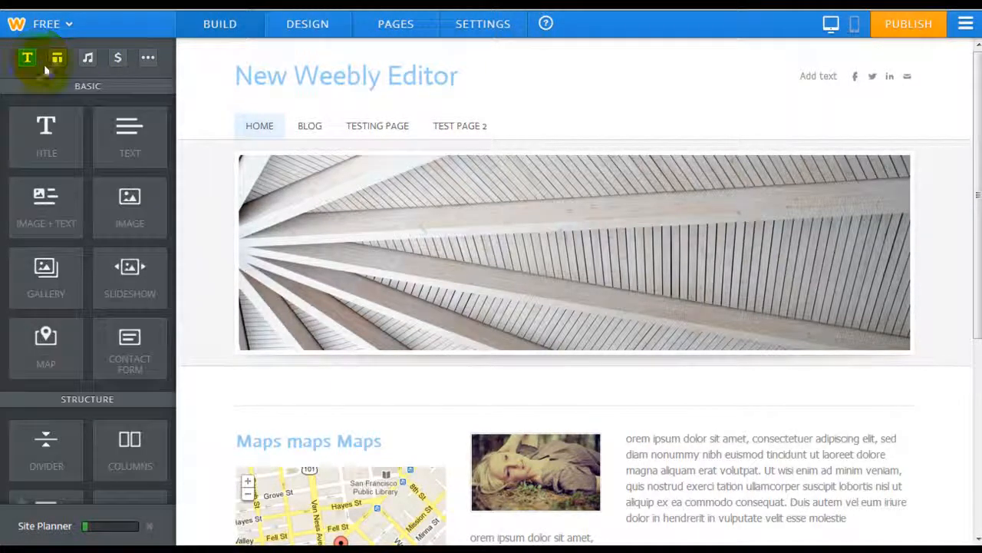
click(57, 57)
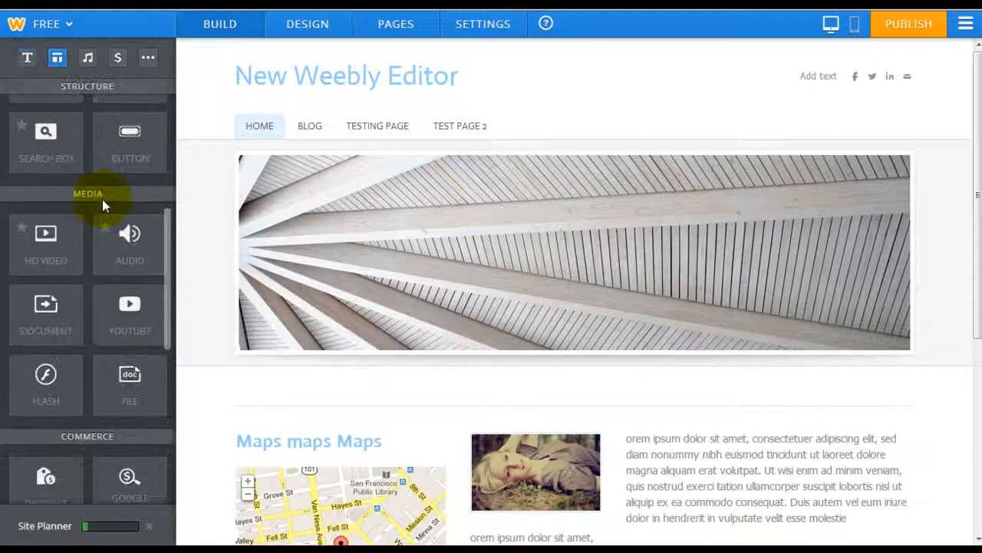
scroll(down, 3)
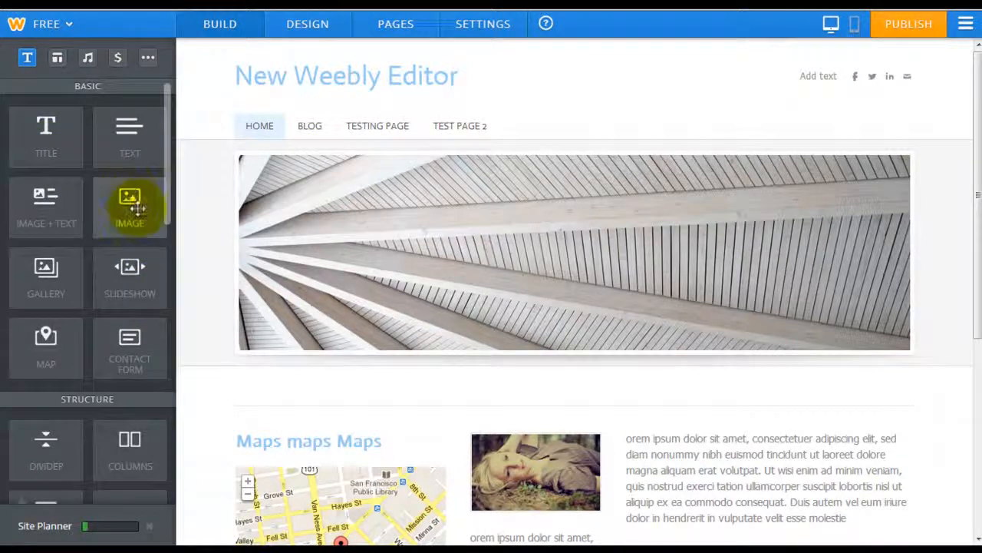
Drop an image block below the banner, then delete the empty block again
drag(129, 207, 393, 413)
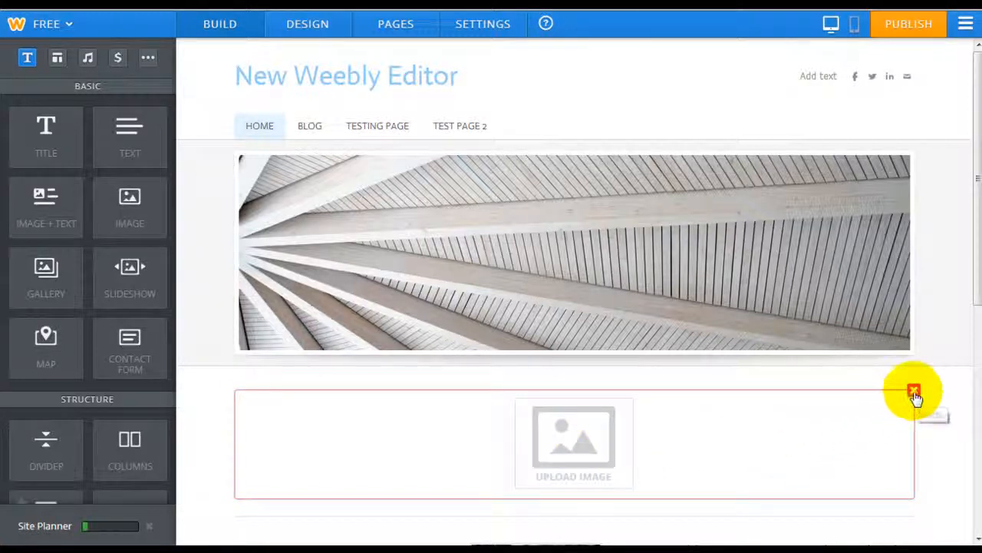
click(913, 390)
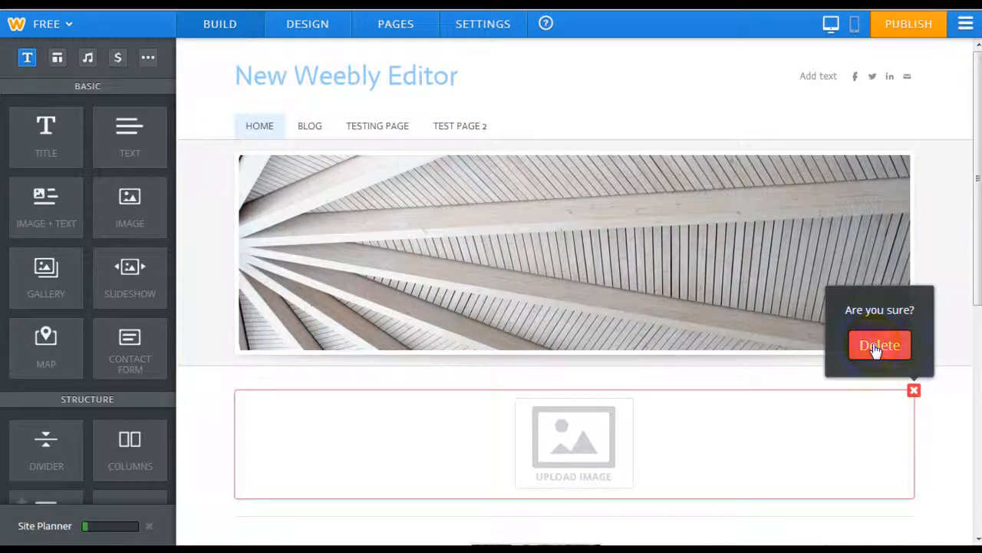
click(880, 344)
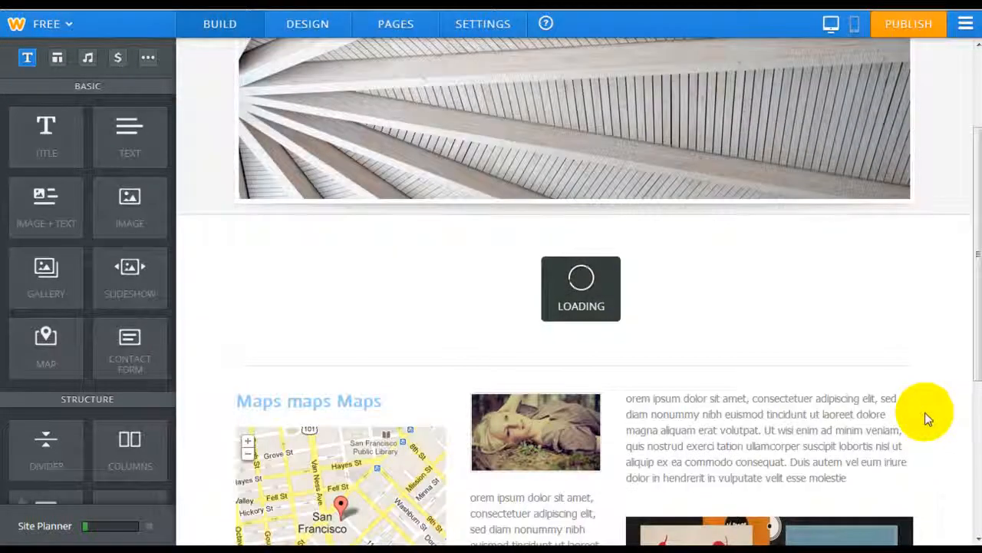
scroll(up, 3)
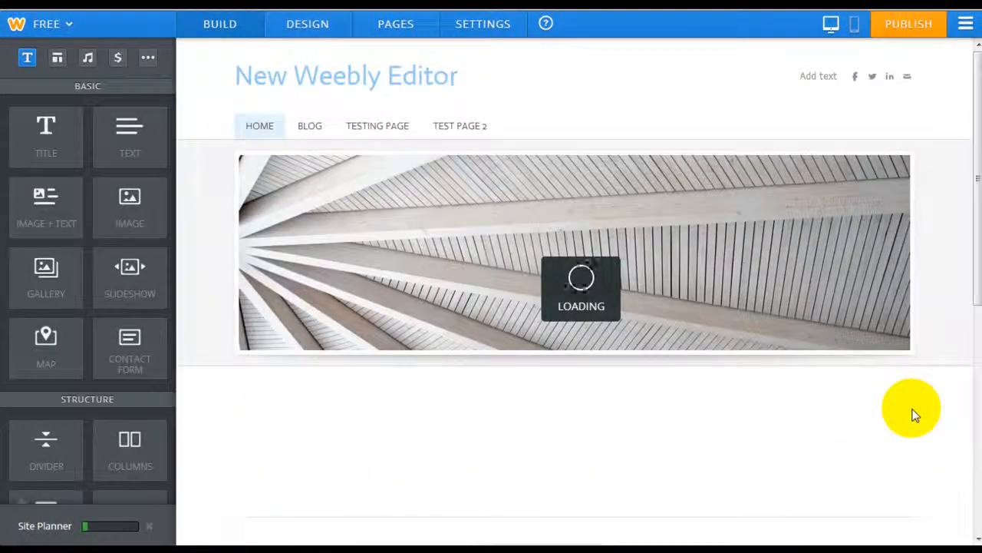
mouse_move(442, 43)
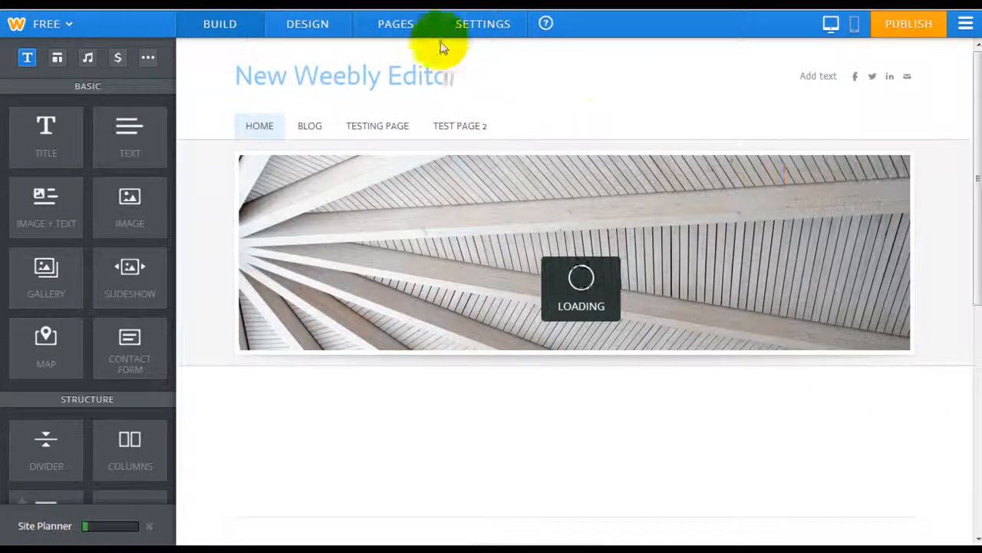
Show the page manager listing the site's pages with the Home page's settings
click(396, 25)
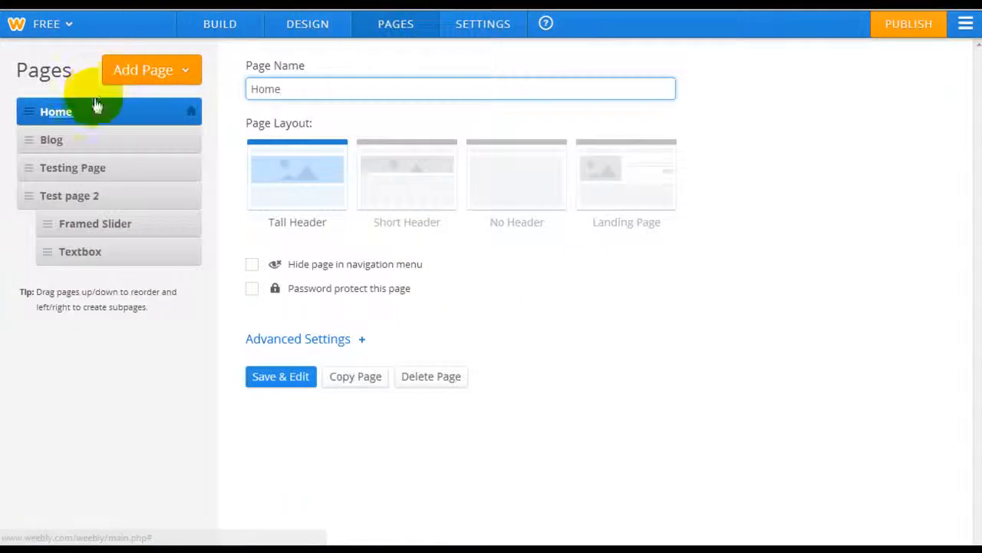
mouse_move(151, 71)
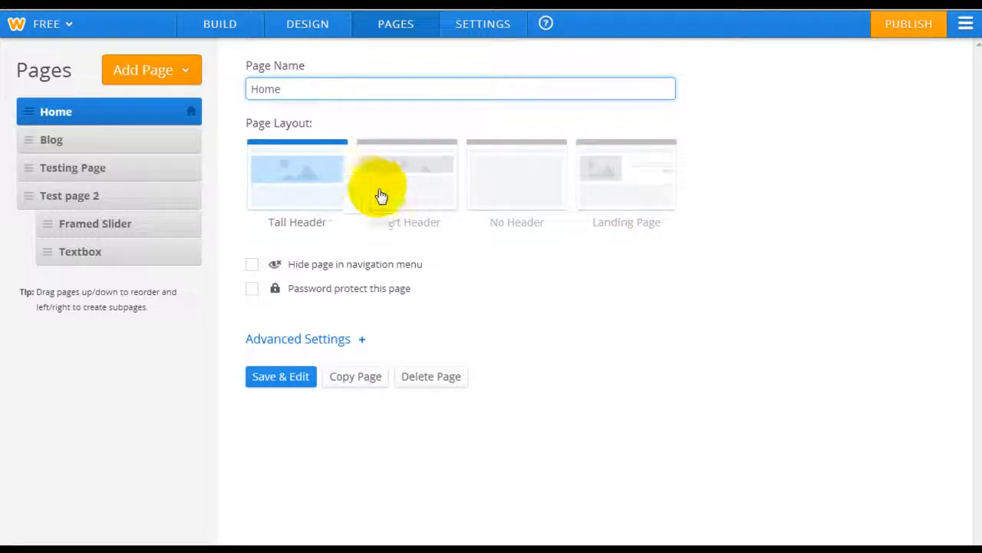
mouse_move(307, 25)
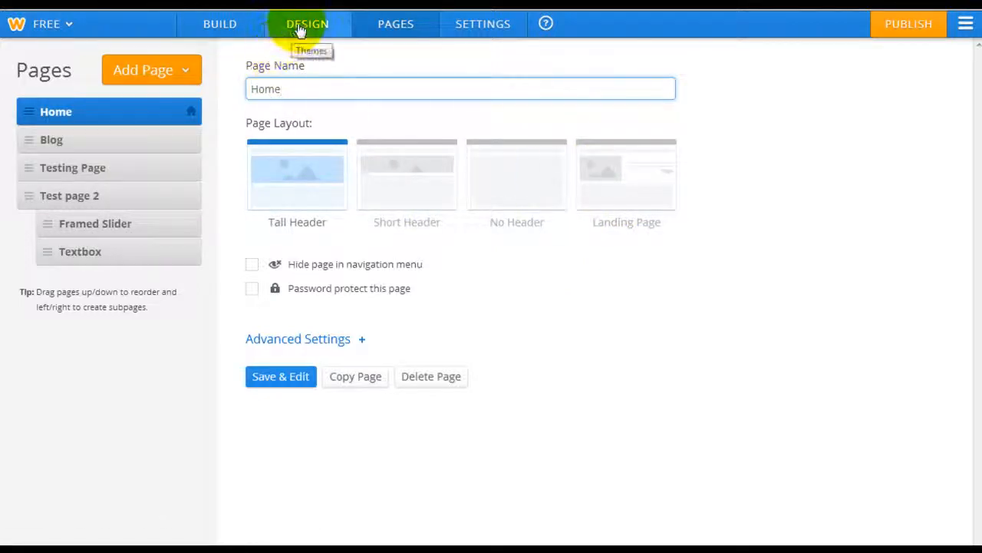
View the theme gallery in the design area, then return to the design options
click(307, 24)
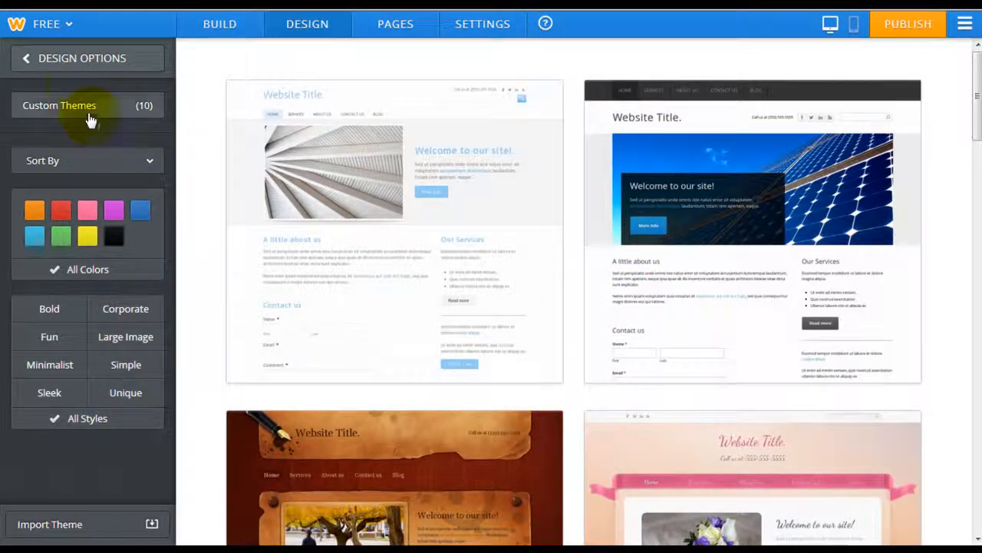
click(25, 58)
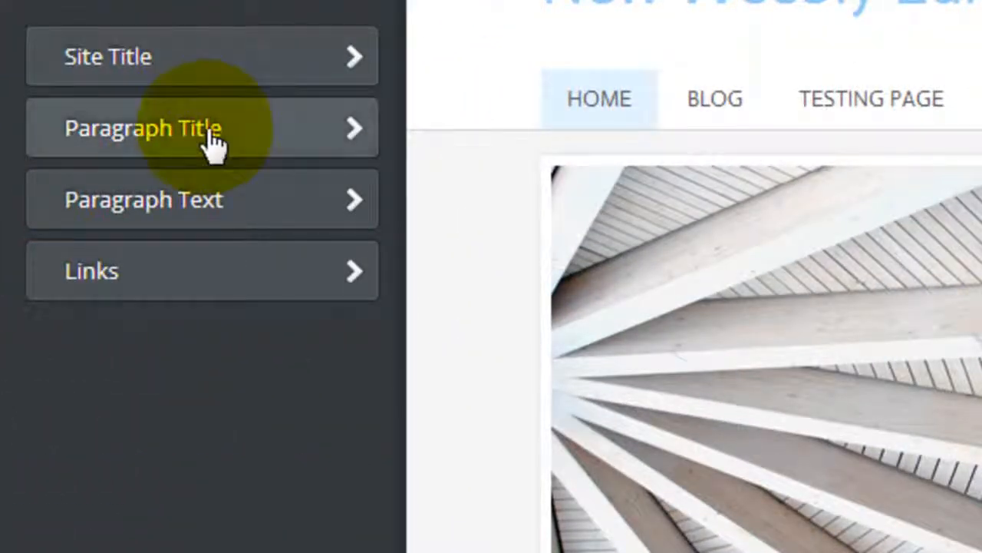
mouse_move(184, 330)
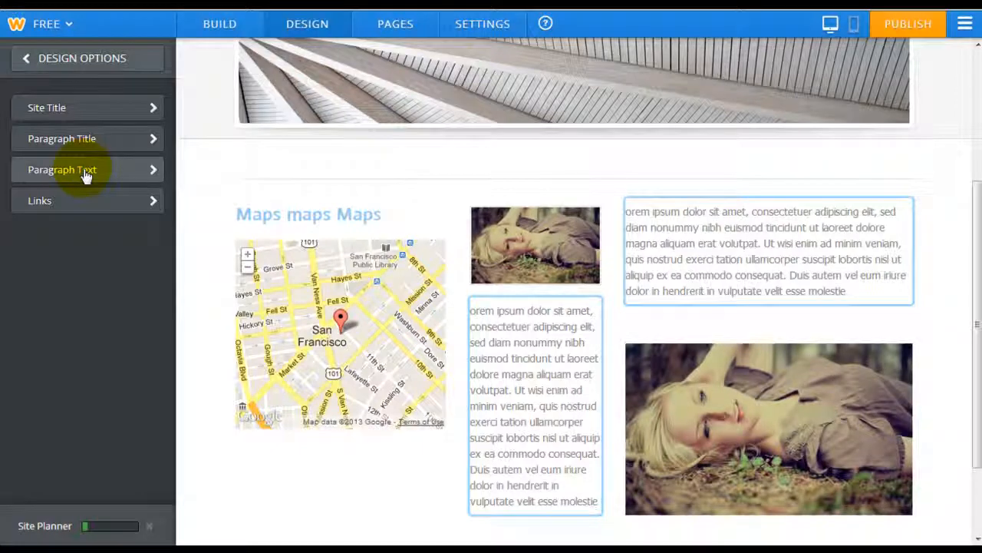
View the paragraph text font settings, then go back to the main design options
click(86, 169)
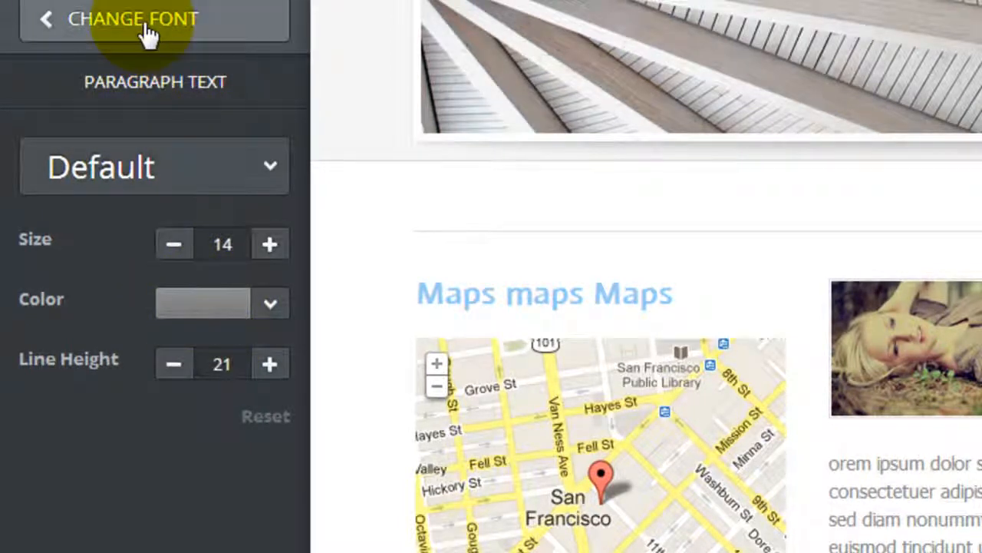
click(46, 18)
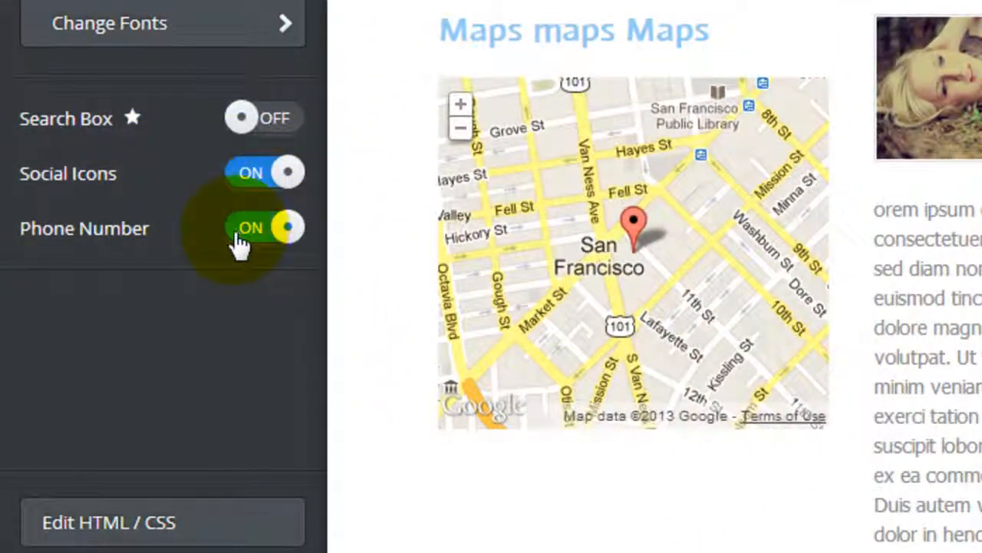
mouse_move(157, 530)
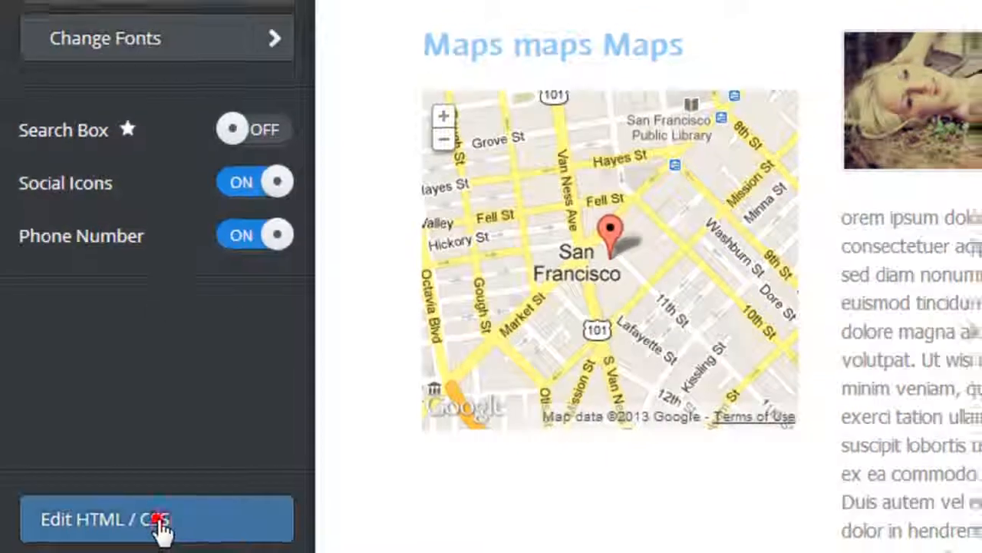
click(157, 519)
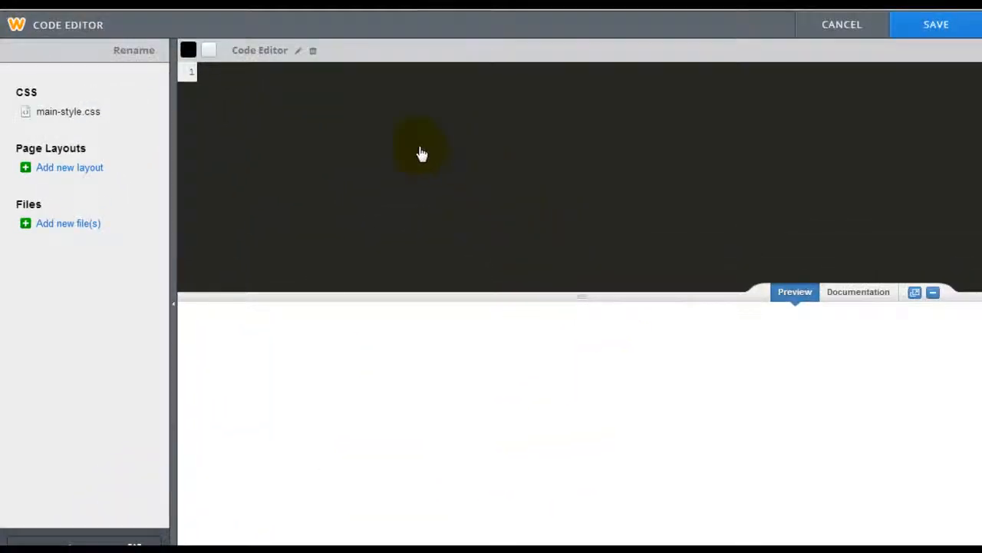
click(68, 110)
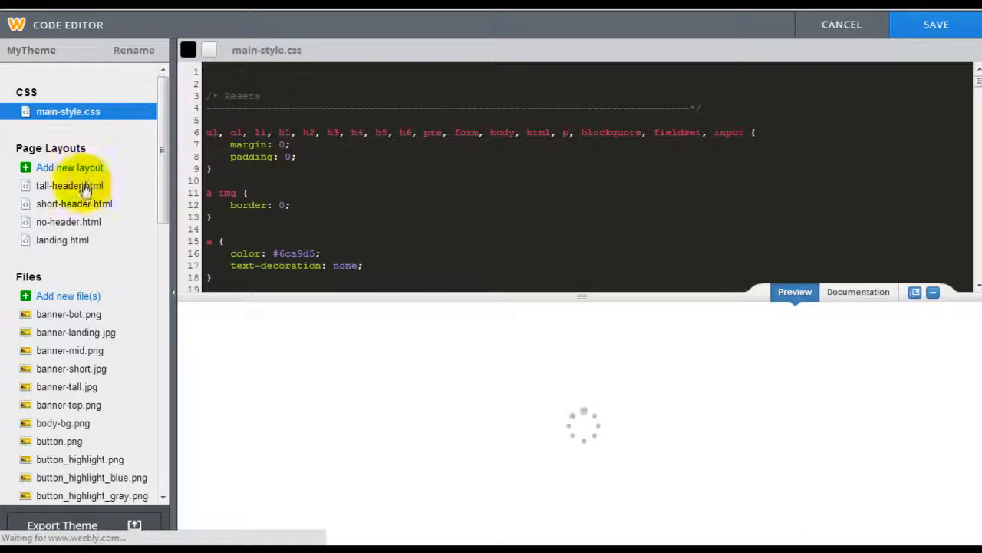
click(69, 184)
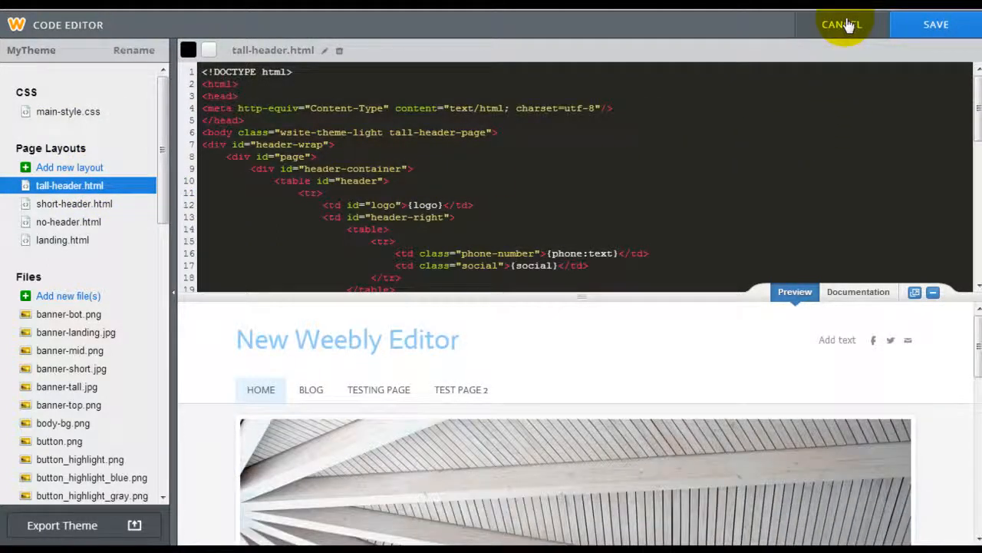
click(841, 24)
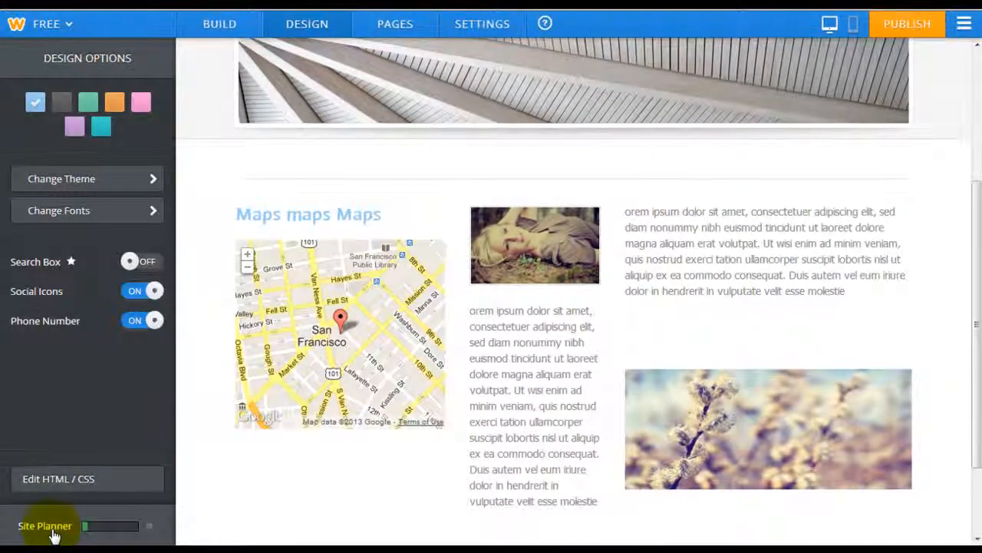
Show the Site Planner's Plan, Build and Grow steps beside its welcome video
click(45, 525)
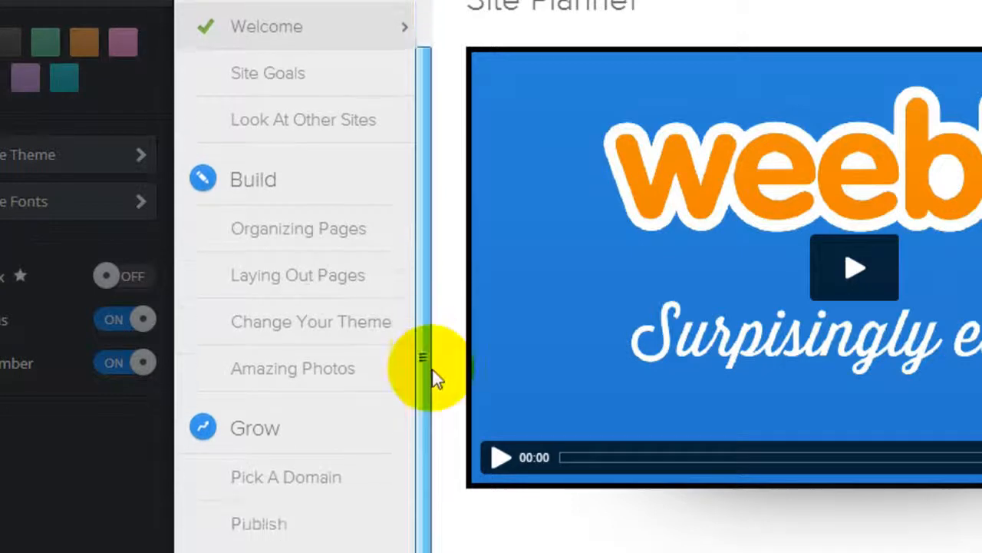
scroll(down, 3)
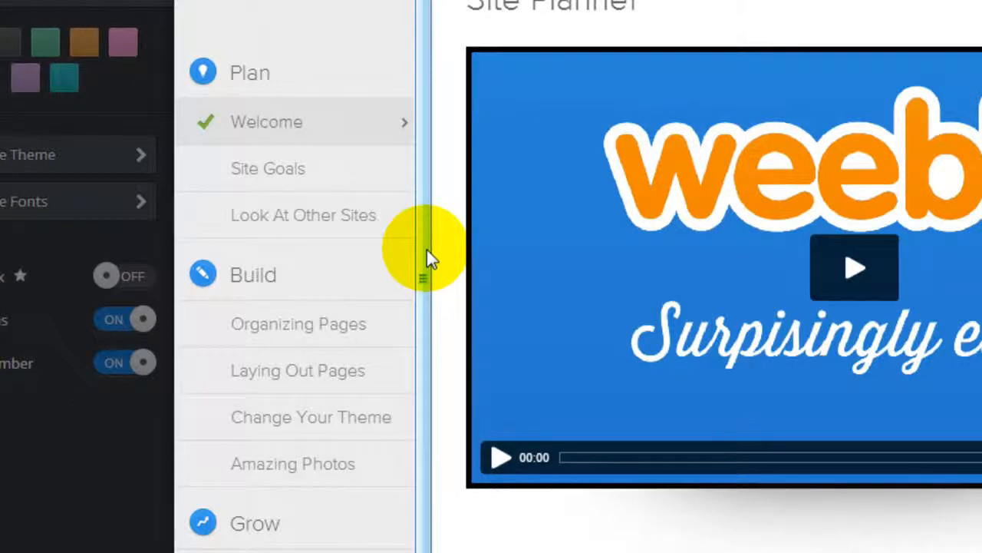
mouse_move(433, 223)
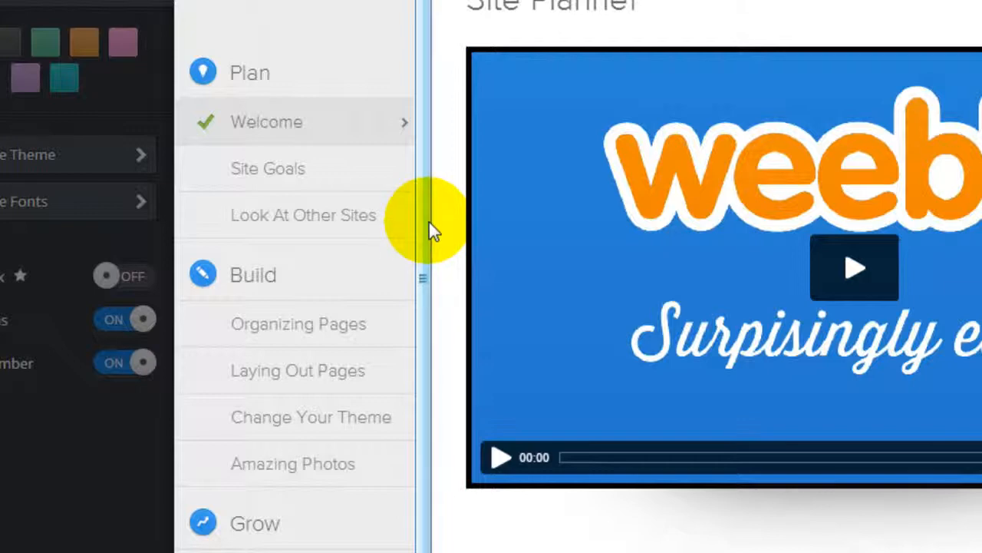
mouse_move(330, 184)
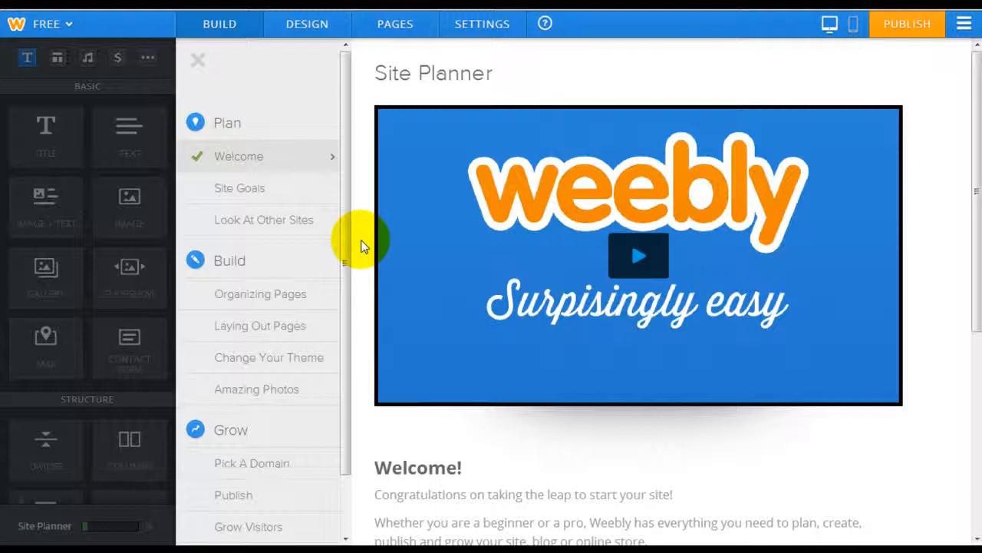
mouse_move(476, 223)
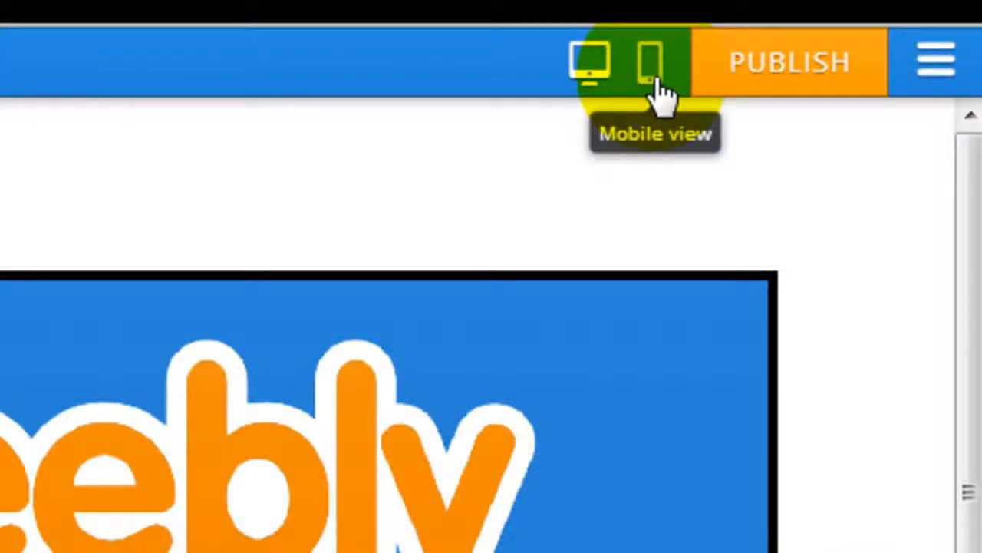
Preview the site on a phone with the mobile options shown
click(651, 61)
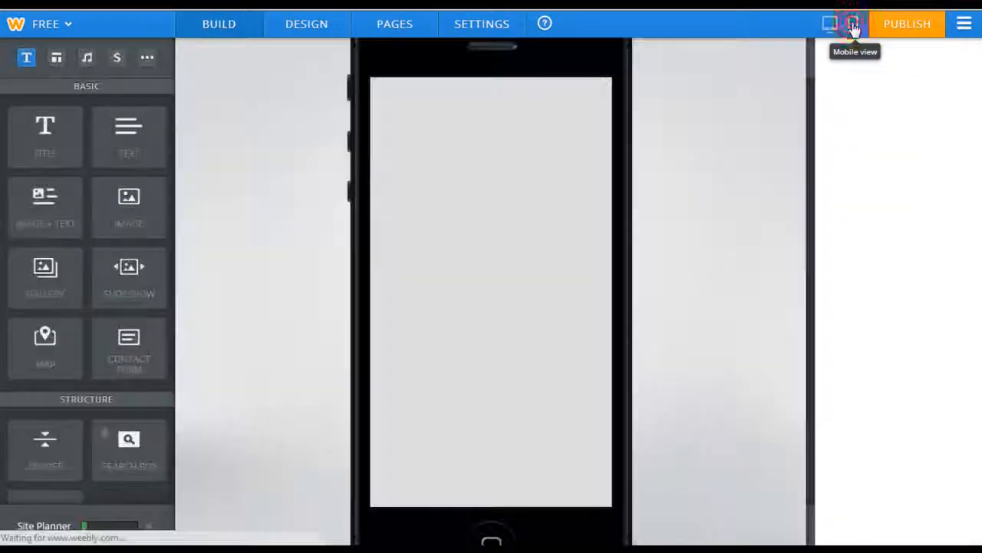
click(853, 25)
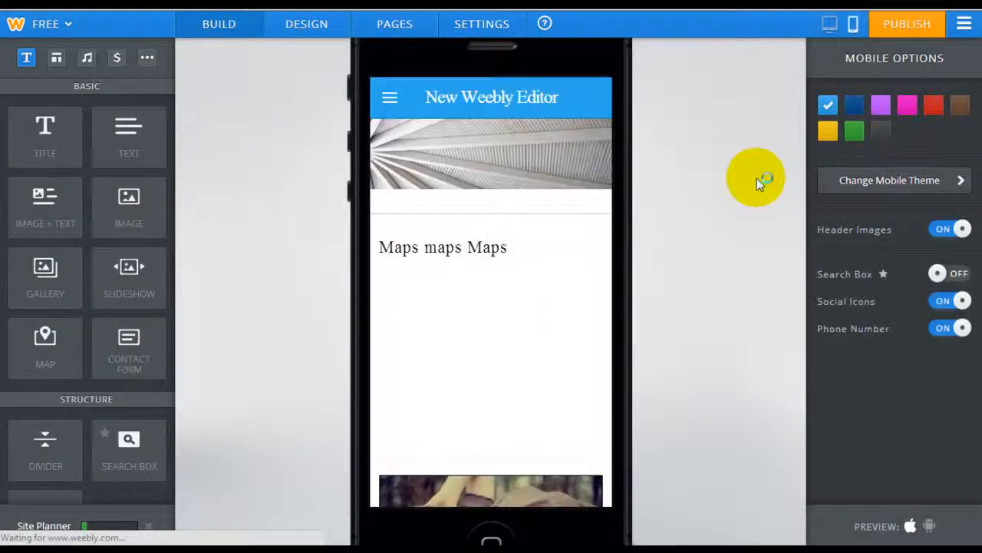